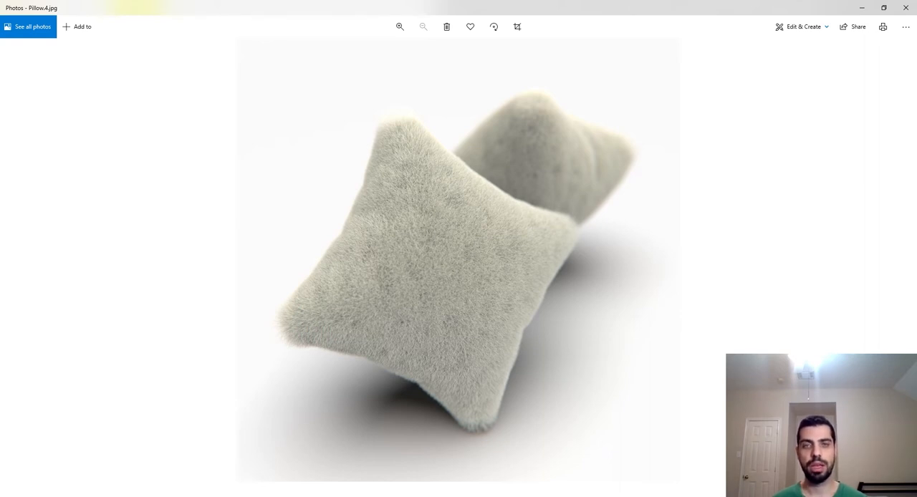
pyautogui.moveTo(743, 213)
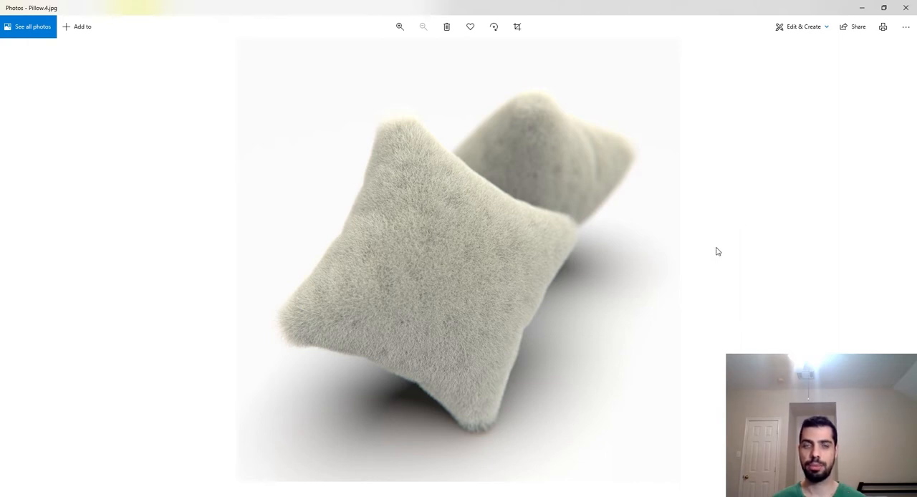
pyautogui.moveTo(713, 249)
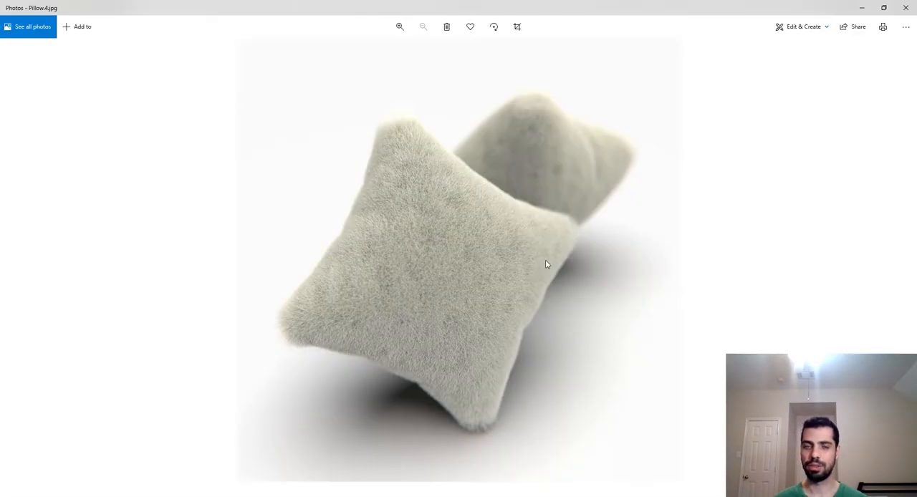
pyautogui.moveTo(547, 262)
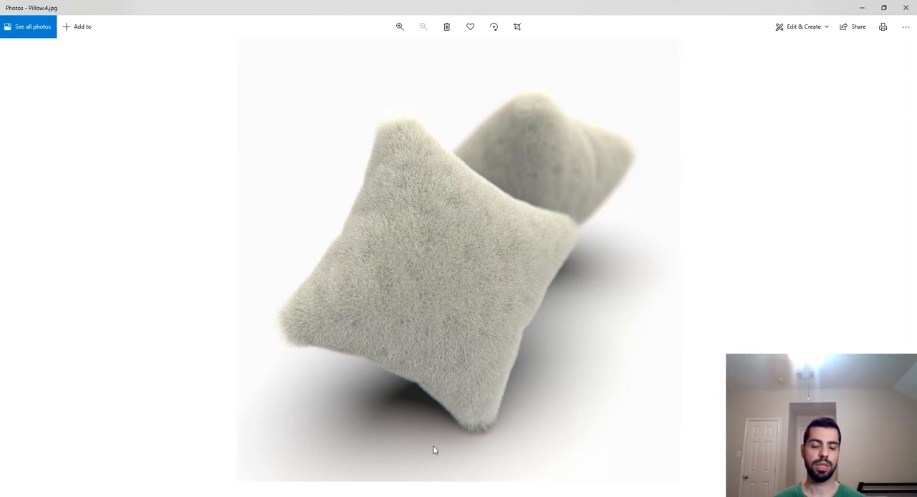
pyautogui.moveTo(493, 258)
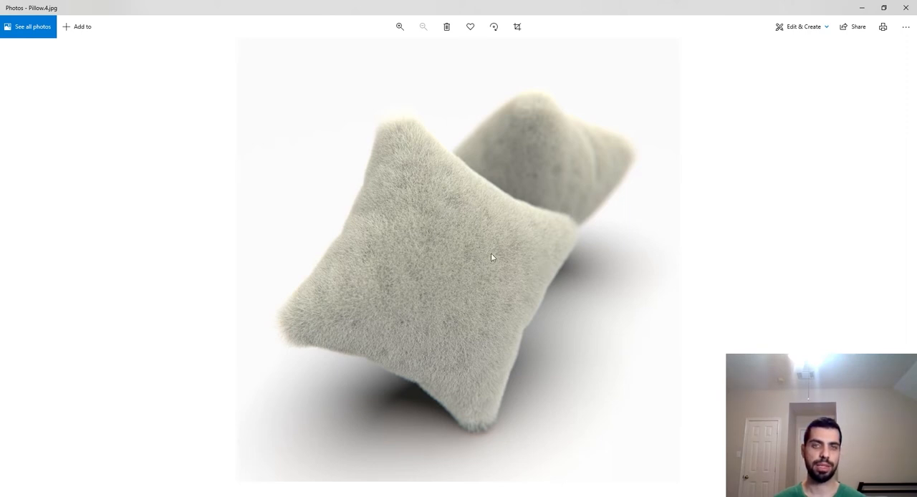
pyautogui.moveTo(518, 324)
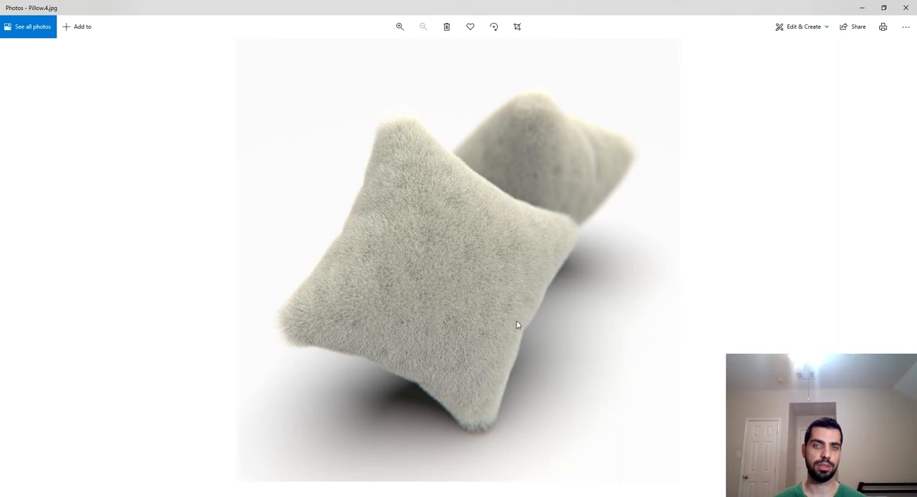
pyautogui.moveTo(443, 429)
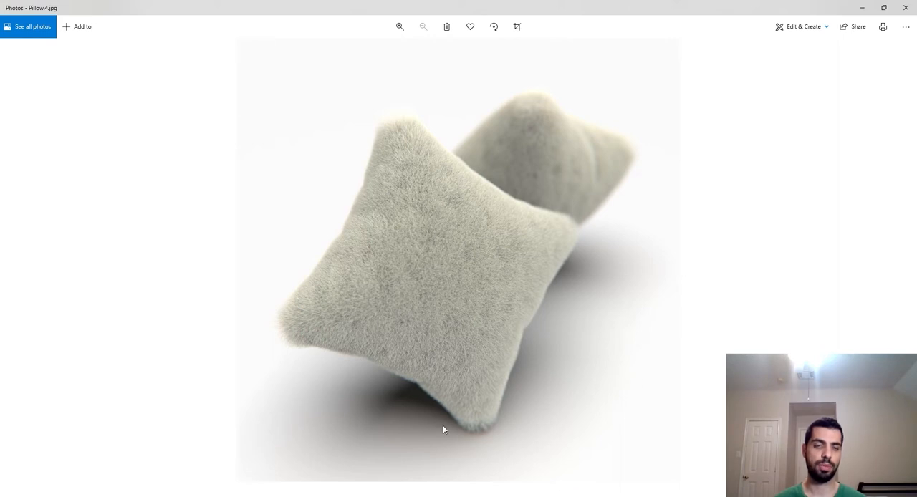
pyautogui.moveTo(401, 475)
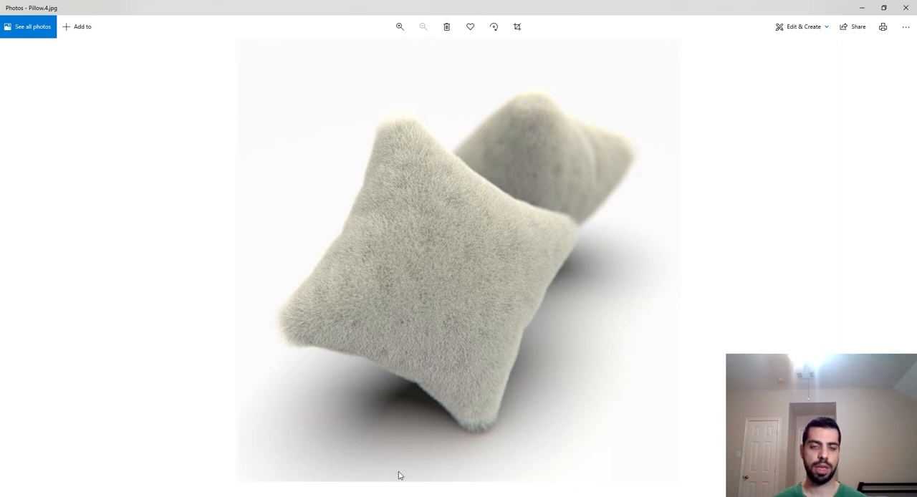
pyautogui.moveTo(389, 482)
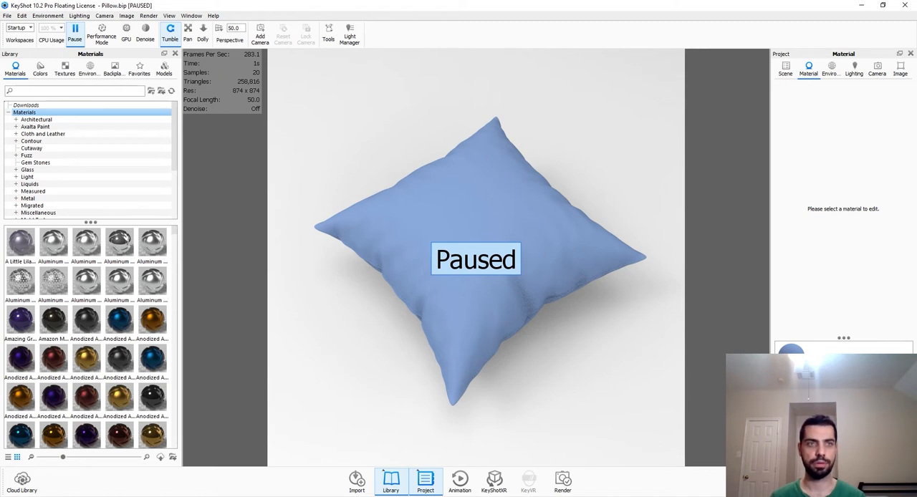
# Resume the live render, search materials for 'silk', and apply Vizoo 0040 Synthetic Silk to the pillow.
pyautogui.click(35, 119)
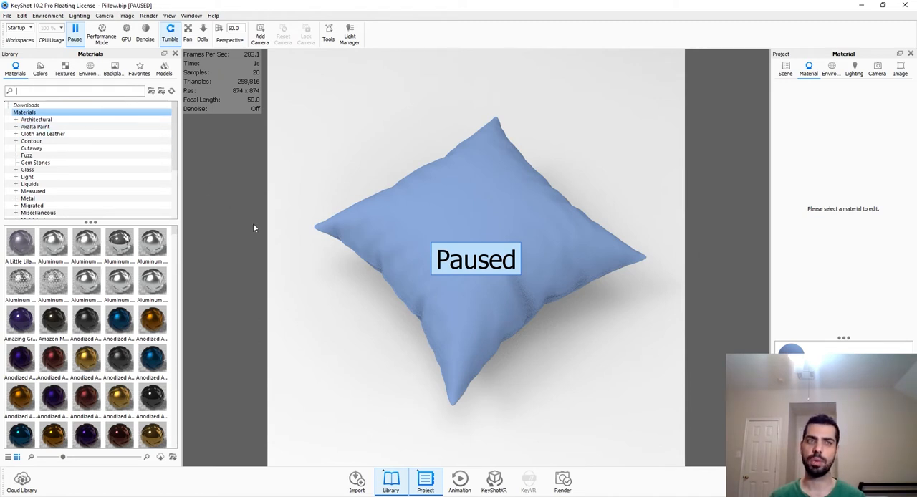
pyautogui.click(75, 30)
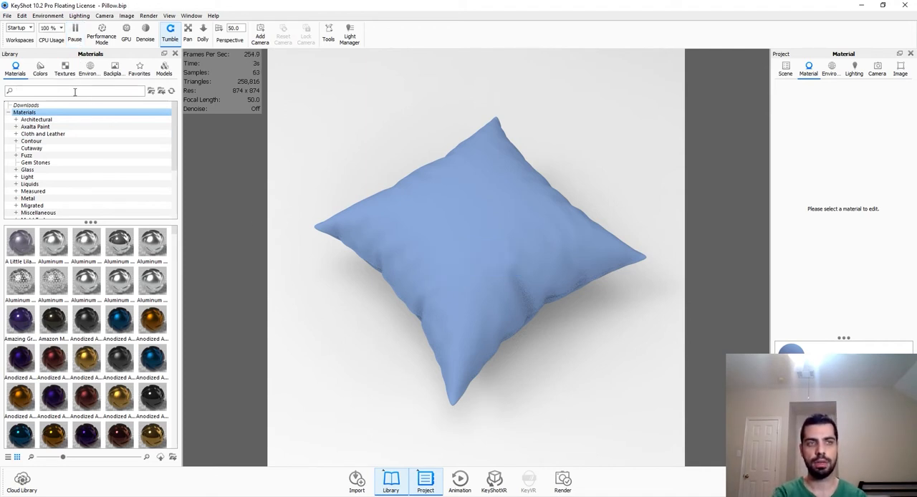
pyautogui.write('silk')
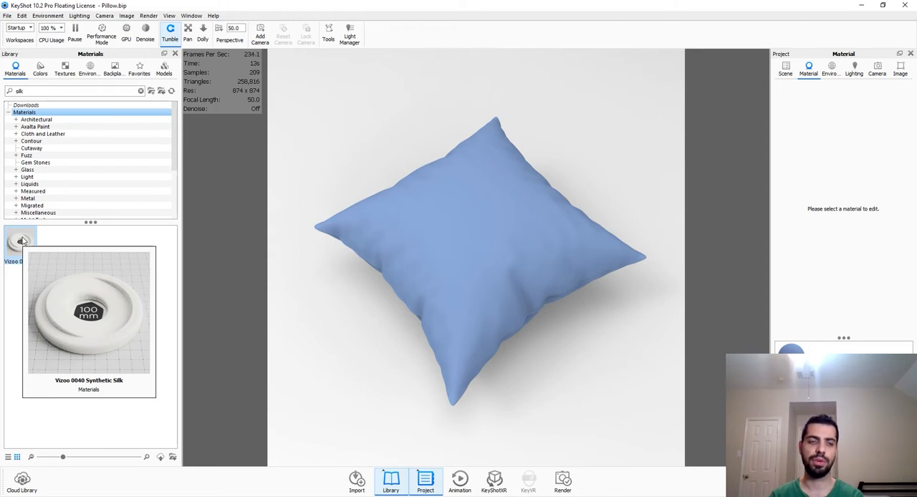
pyautogui.moveTo(89, 312); pyautogui.dragTo(440, 270)
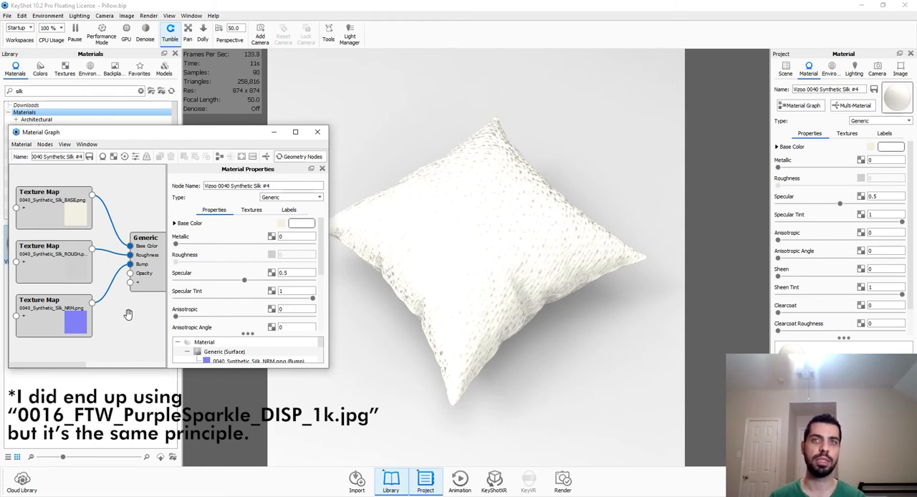
pyautogui.moveTo(112, 339)
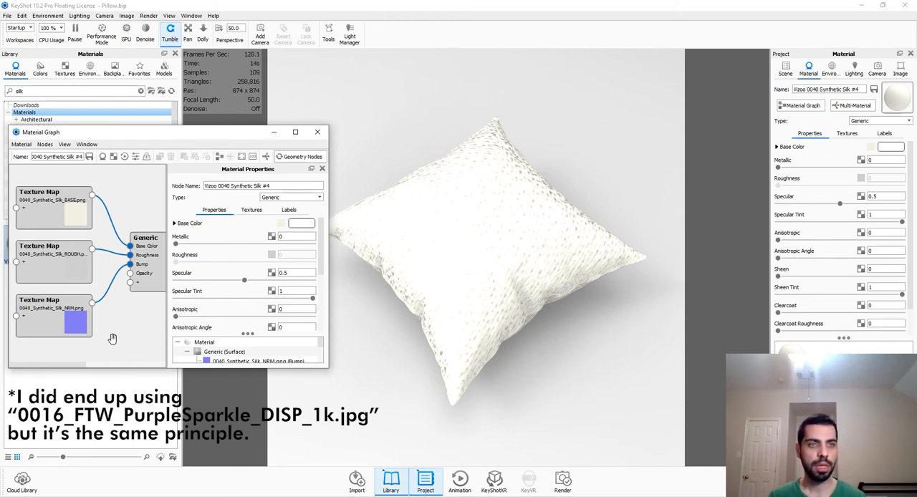
pyautogui.moveTo(75, 273)
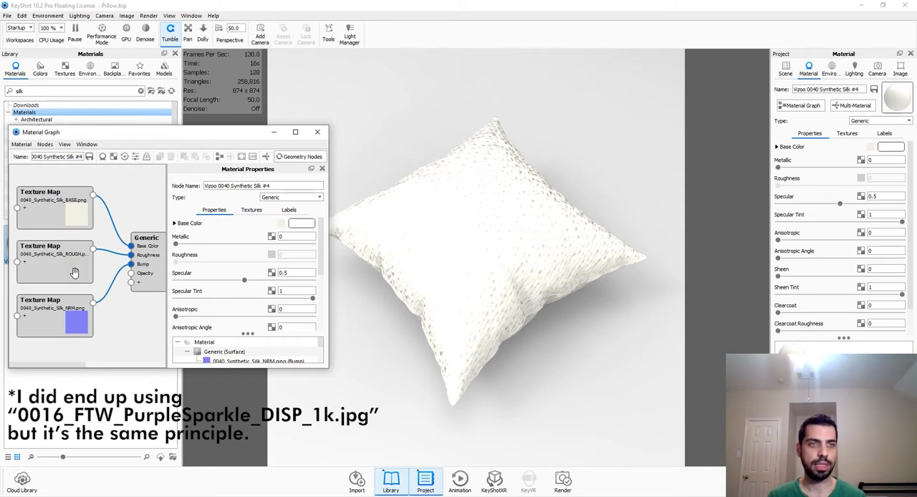
# Set the ROUGH Texture Map node's width to 500 mm.
pyautogui.click(55, 254)
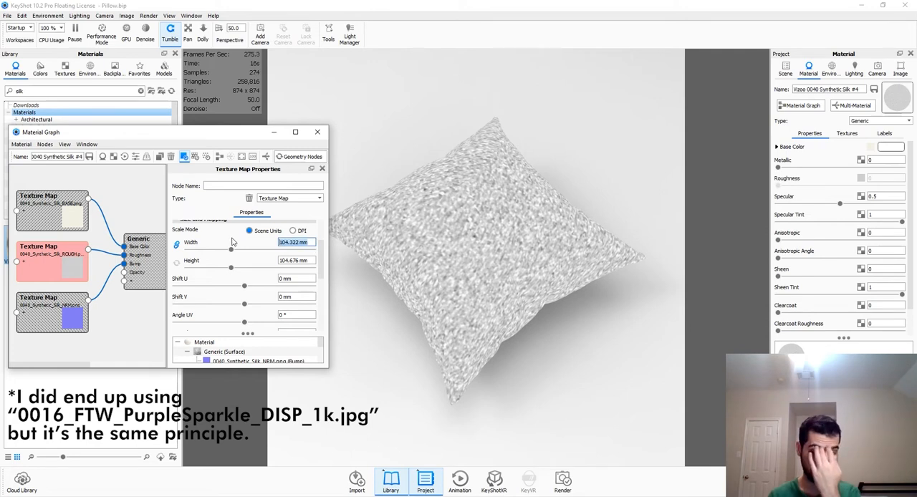
pyautogui.write('500 mm')
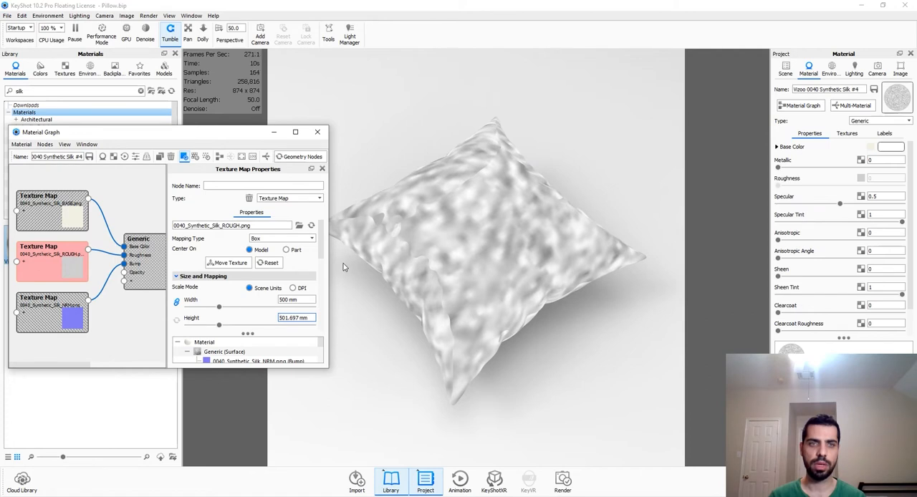
# Switch the roughness texture map to UV mapping and set its width to 500 mm.
pyautogui.click(282, 238)
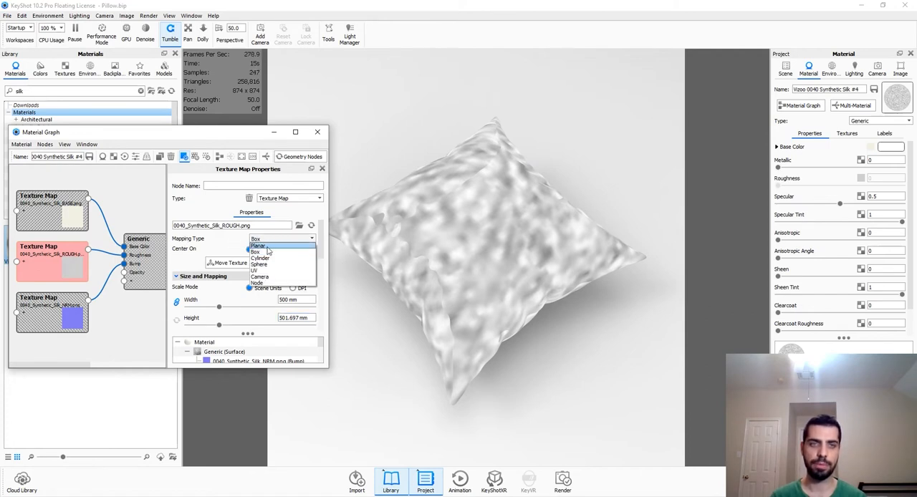
pyautogui.click(255, 271)
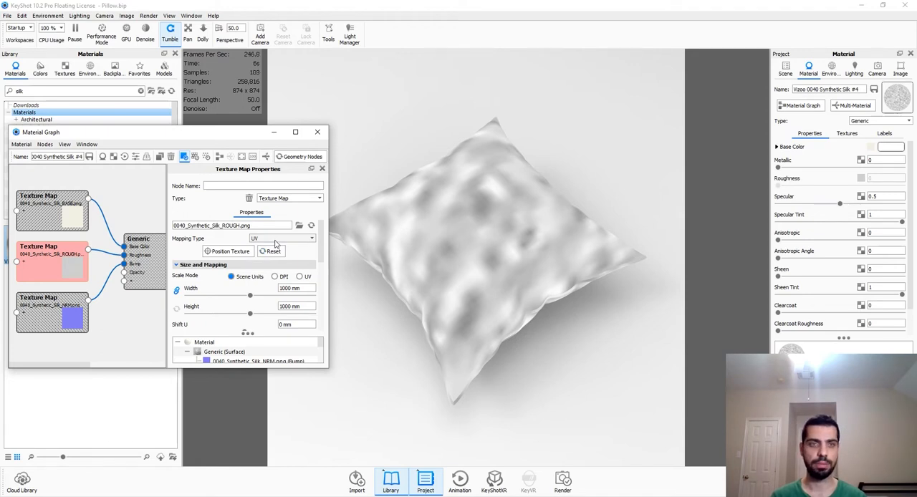
pyautogui.click(296, 288)
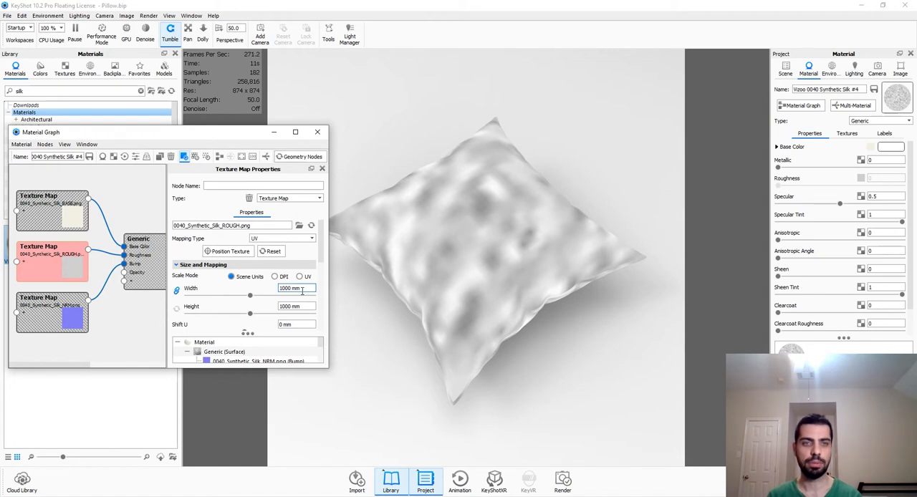
pyautogui.click(294, 288)
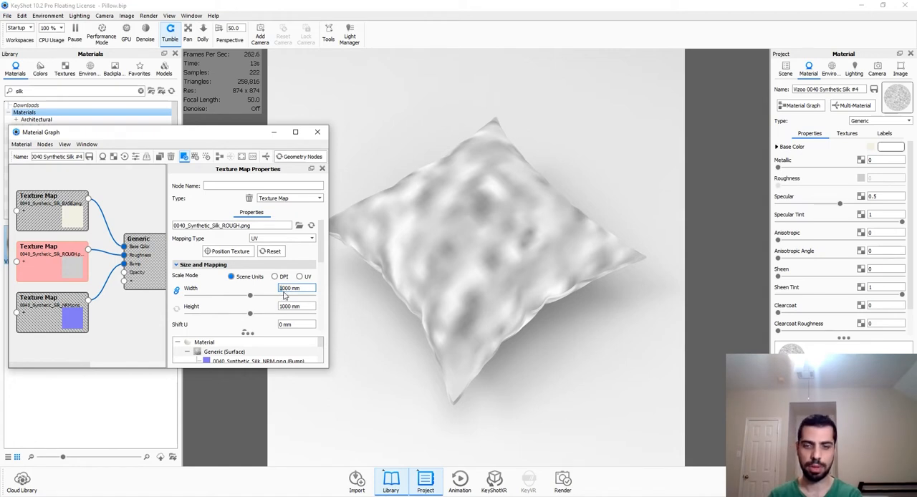
pyautogui.write('500')
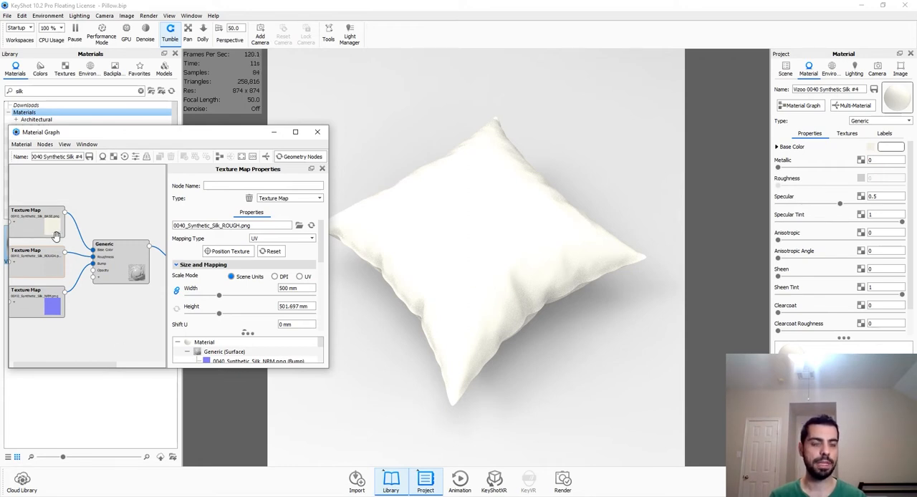
# Rearrange the Material Graph to show the Fuzz node and its direction texture connection.
pyautogui.moveTo(56, 236); pyautogui.dragTo(94, 313)
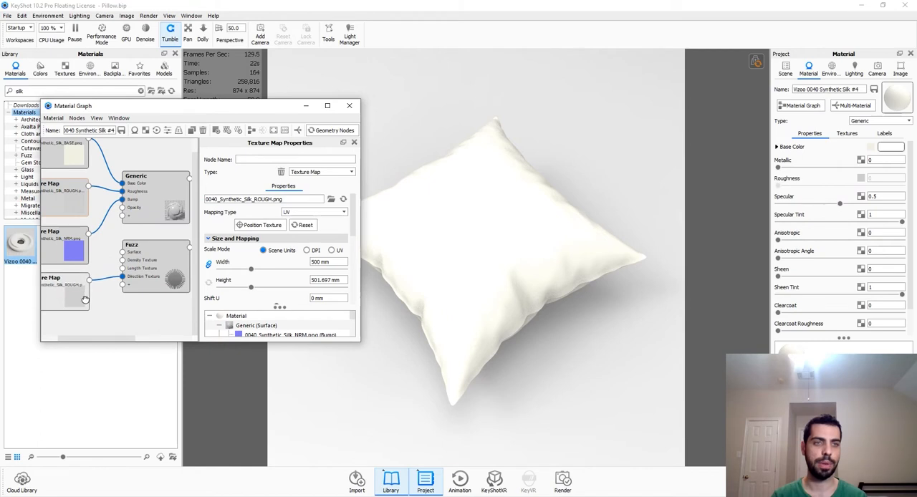
pyautogui.moveTo(82, 299); pyautogui.dragTo(121, 315)
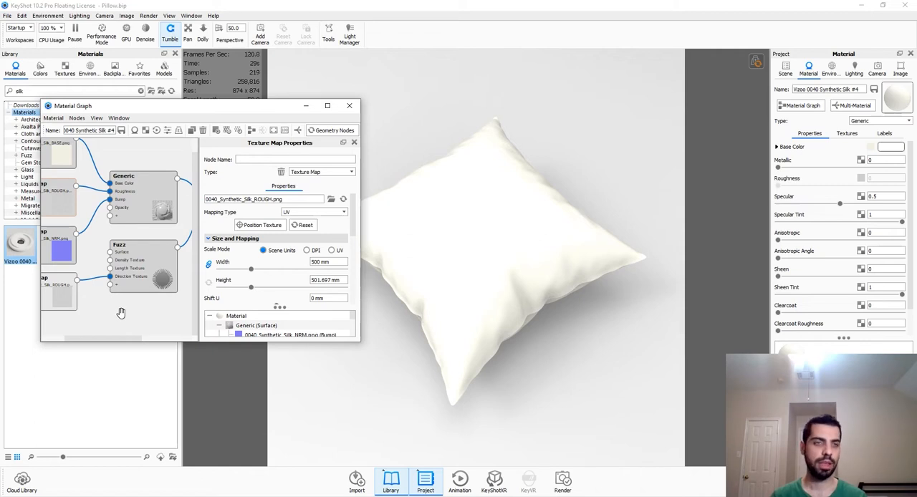
pyautogui.moveTo(105, 309)
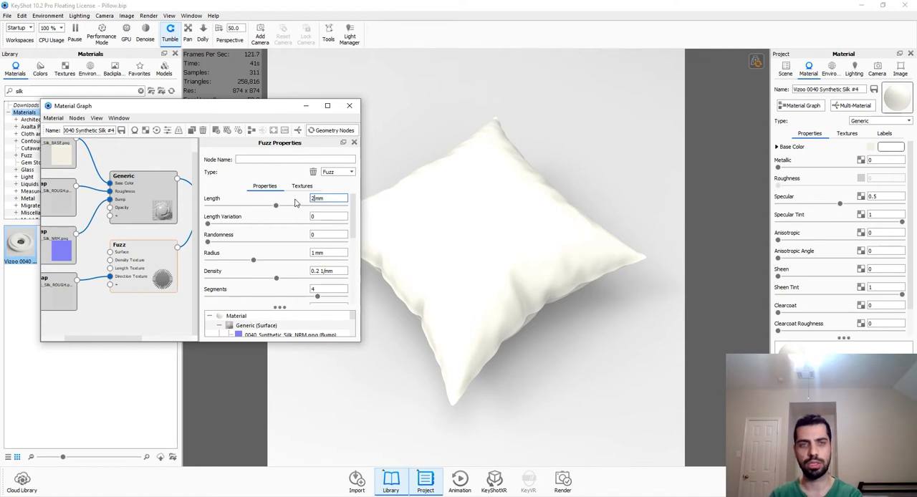
# Set Fuzz density 1, randomness 0.2, length 0.75 mm, then density 20 per mm.
pyautogui.click(328, 252)
pyautogui.write('0.01')
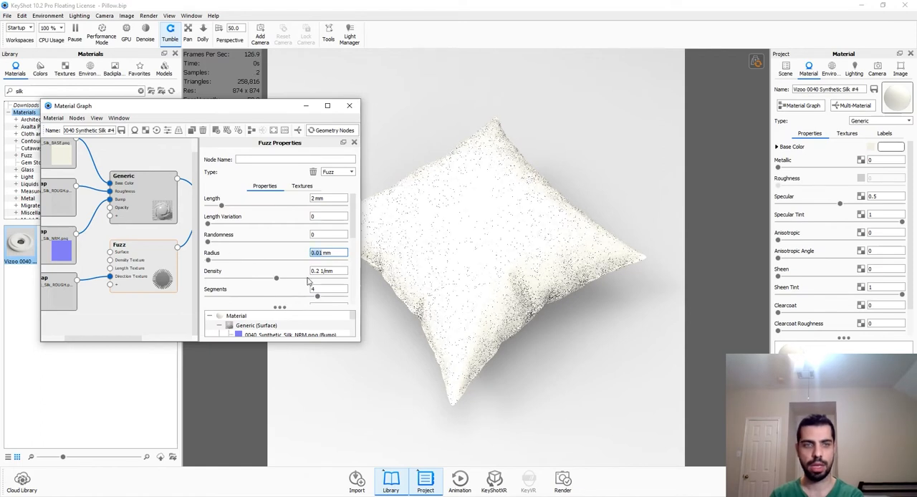
pyautogui.click(328, 271)
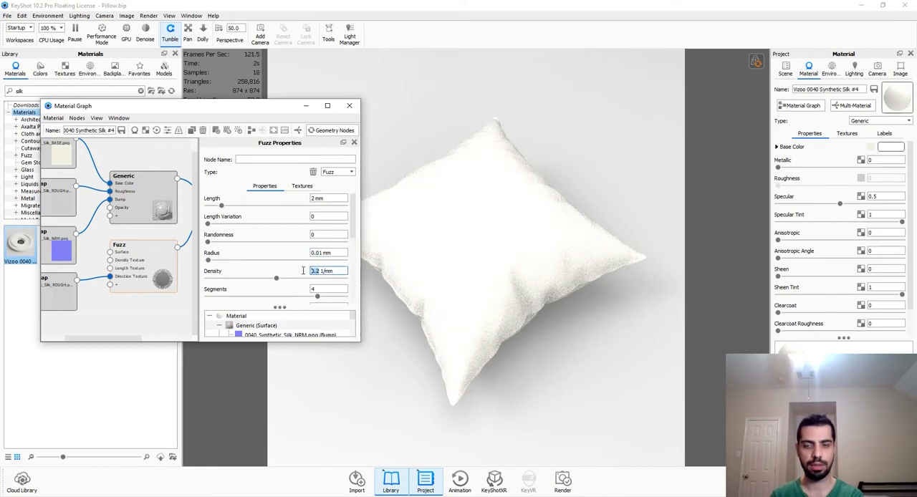
pyautogui.write('1')
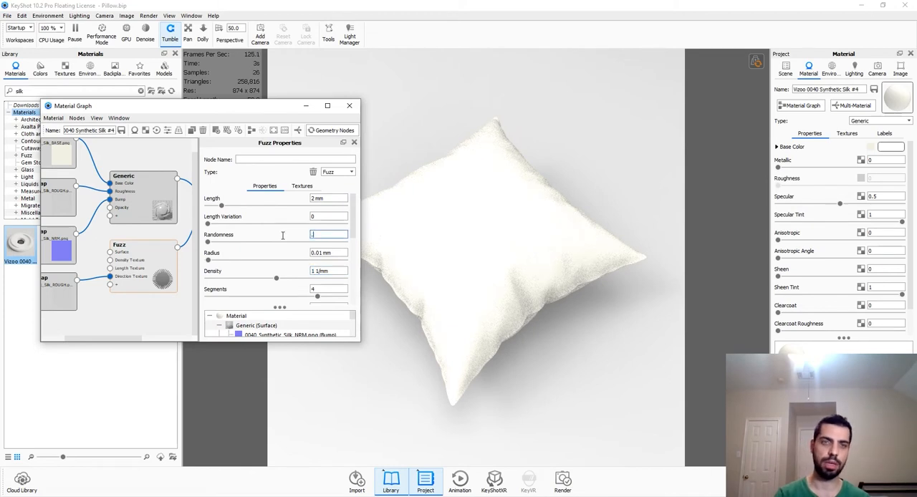
pyautogui.write('2')
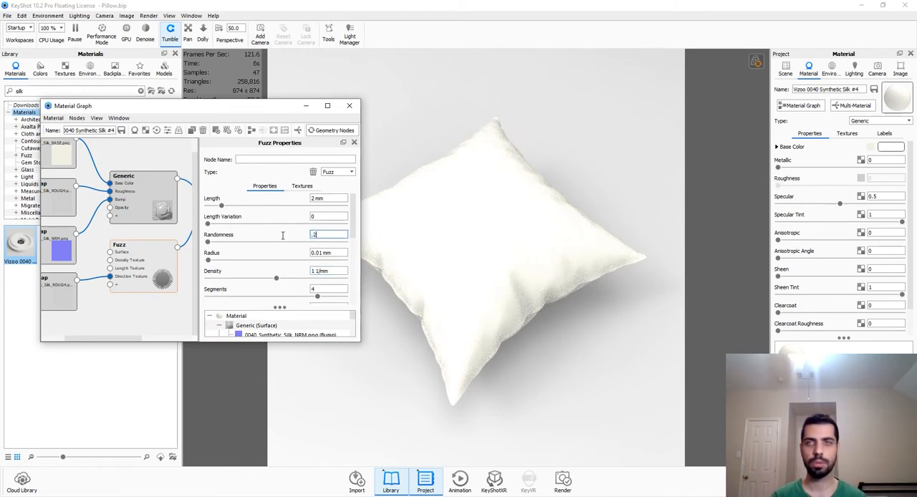
pyautogui.write('0.2')
pyautogui.click(329, 197)
pyautogui.write('1')
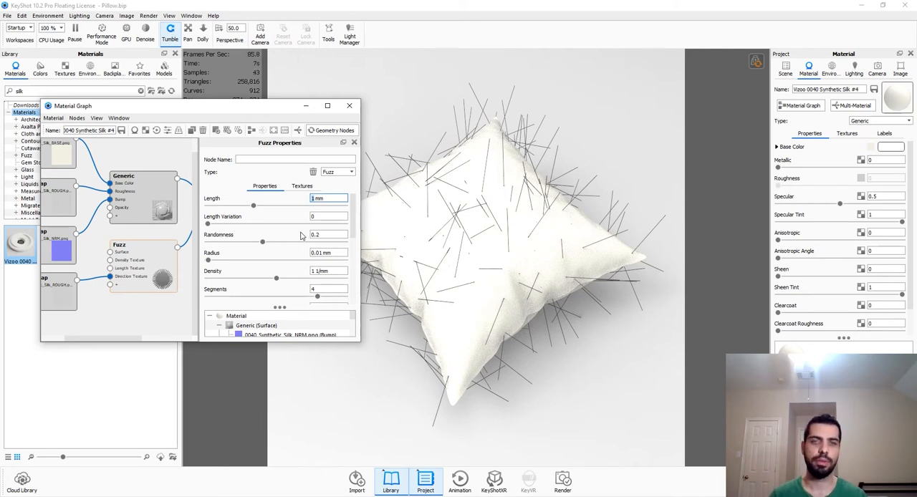
pyautogui.moveTo(297, 257)
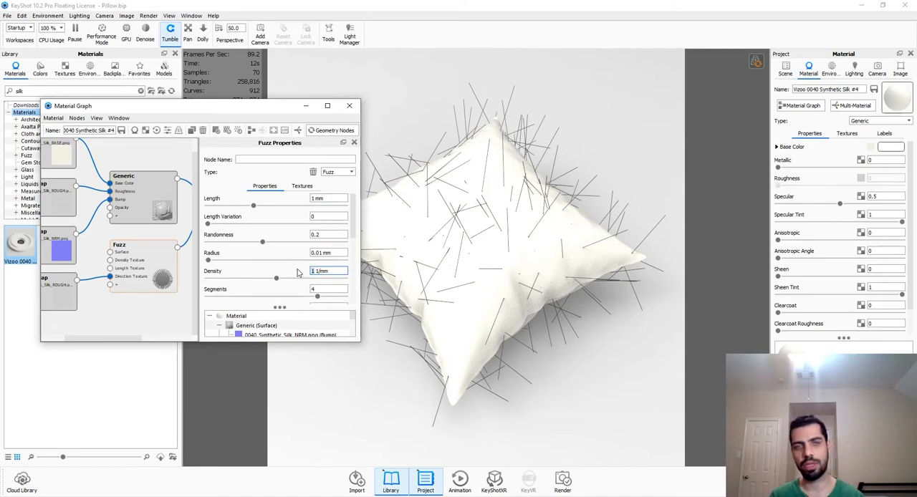
pyautogui.write('5')
pyautogui.write('20')
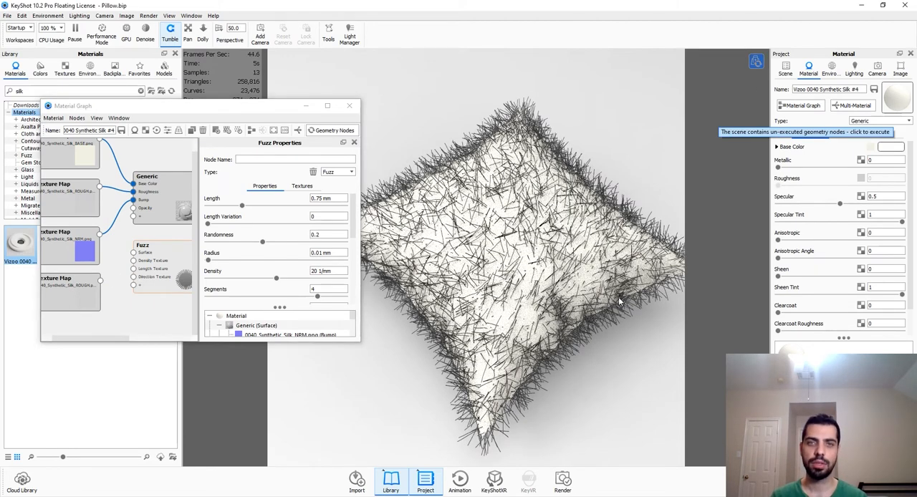
# Execute the pending Fuzz geometry node to grow fur on the pillow.
pyautogui.click(805, 131)
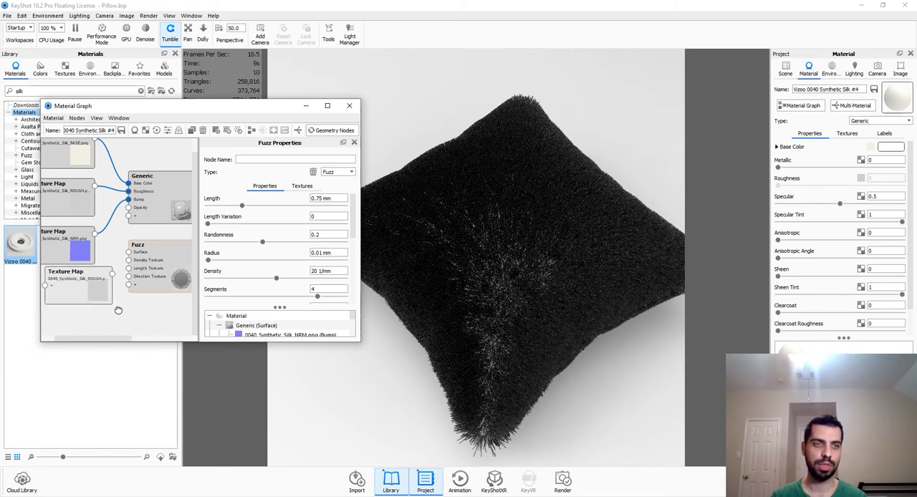
# Select the spare ROUGH Texture Map node to preview it on the pillow.
pyautogui.click(72, 294)
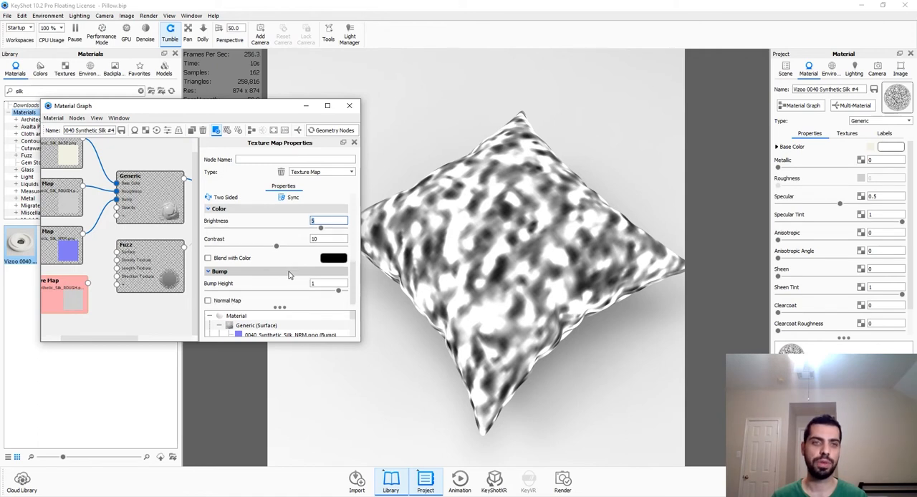
pyautogui.moveTo(333, 275)
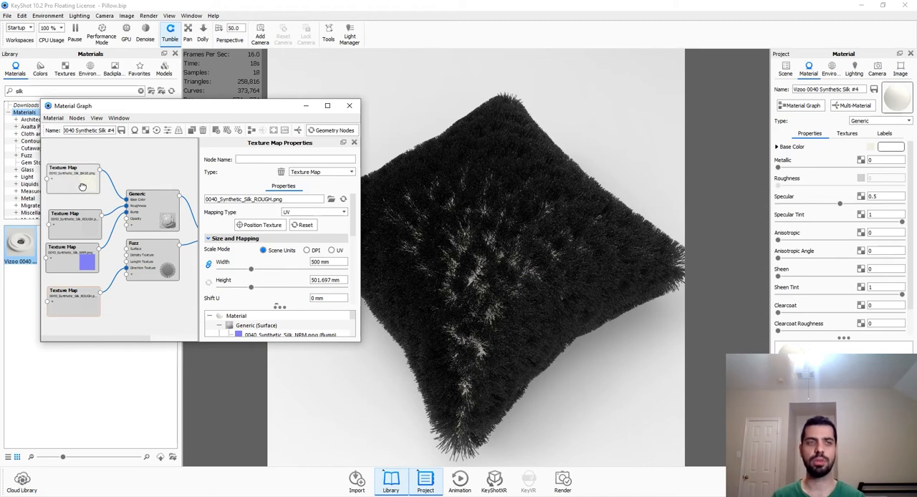
# Select the BASE Texture Map node to set UV scaling at 0.5 width.
pyautogui.click(332, 250)
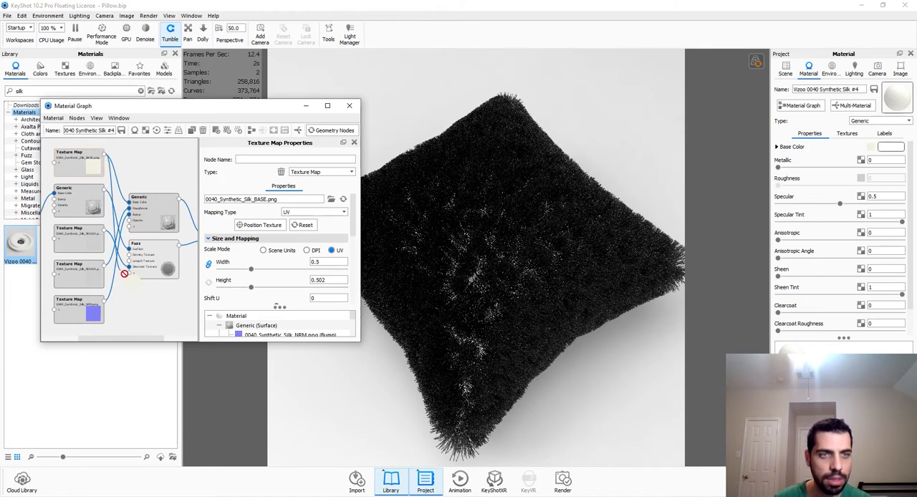
# Connect a Texture Map output to the Fuzz node's Color input.
pyautogui.click(123, 275)
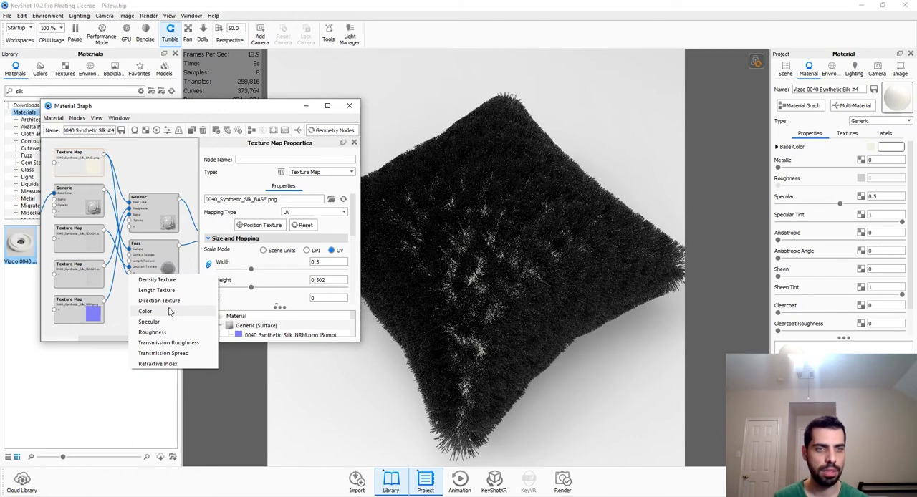
pyautogui.click(145, 311)
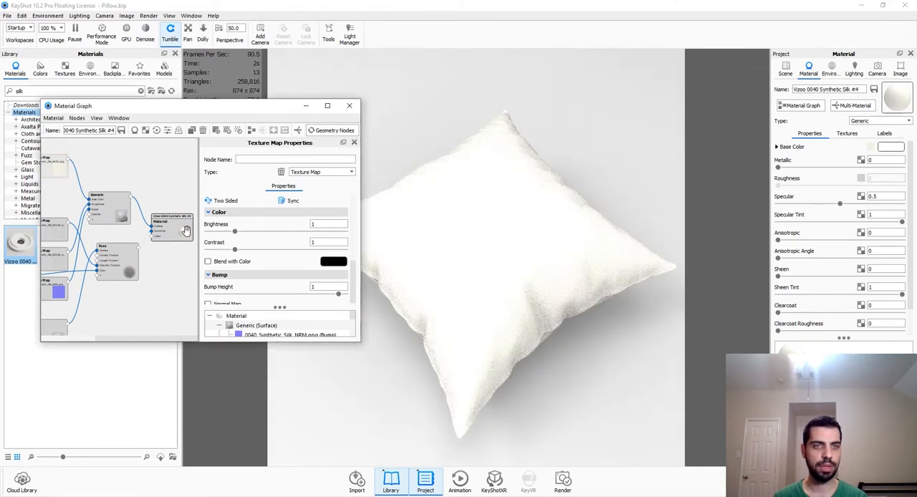
# Set the colour texture map's brightness to 0.75.
pyautogui.click(328, 223)
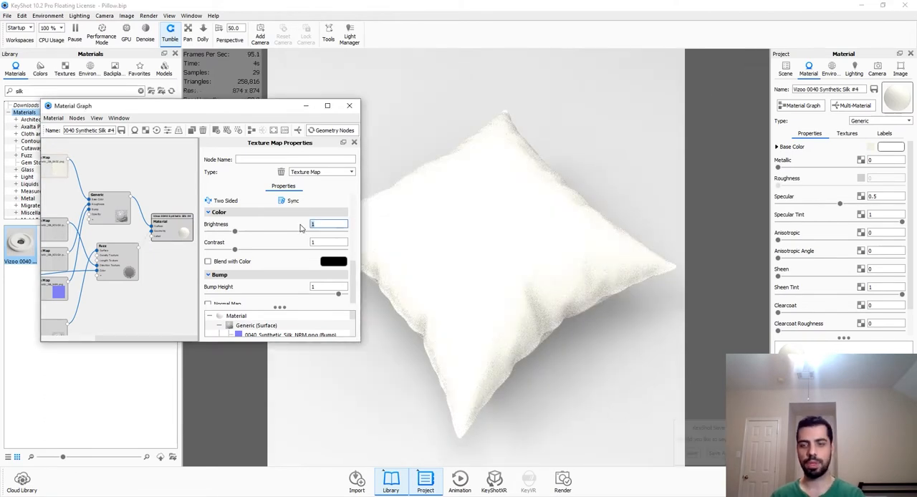
pyautogui.write('0.8')
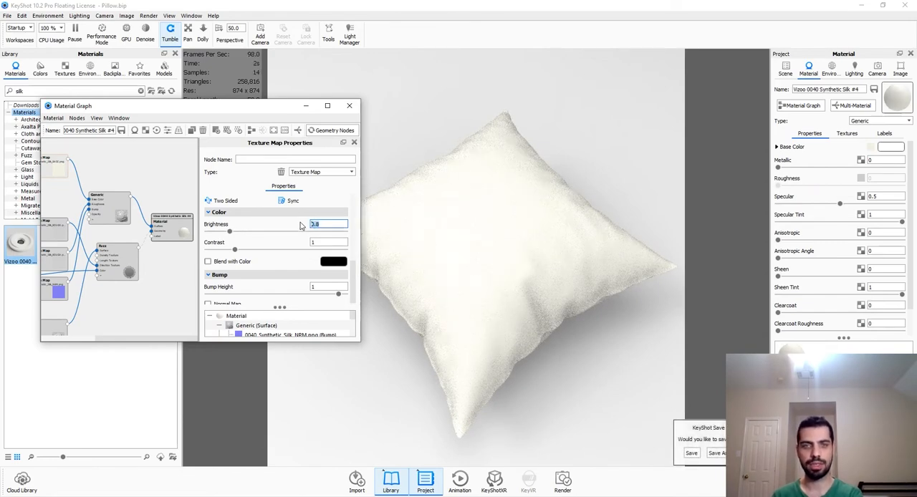
pyautogui.write('0.75 mm')
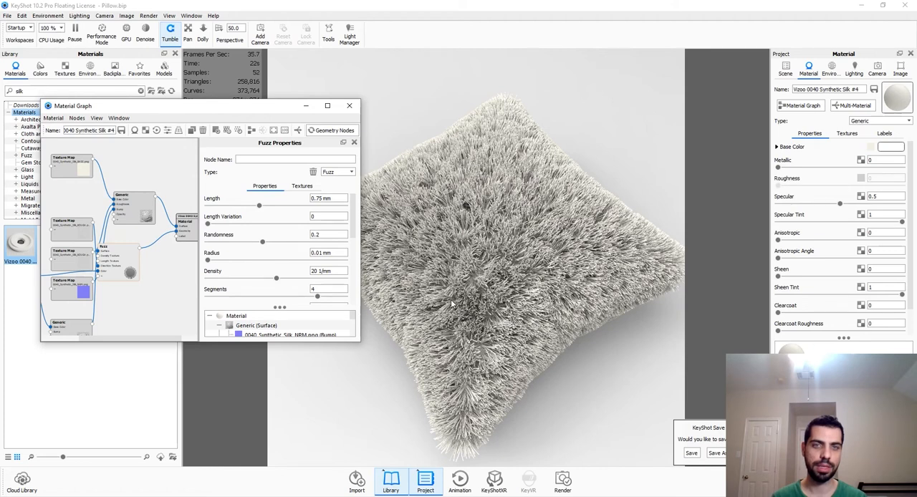
# Edit the Fuzz node's length, density and randomness fields, entering 0.5 randomness.
pyautogui.click(328, 252)
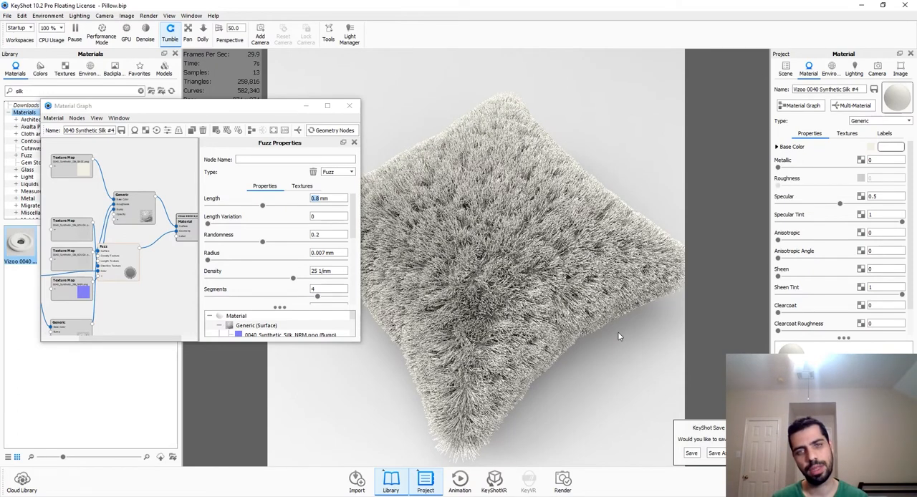
pyautogui.moveTo(432, 402)
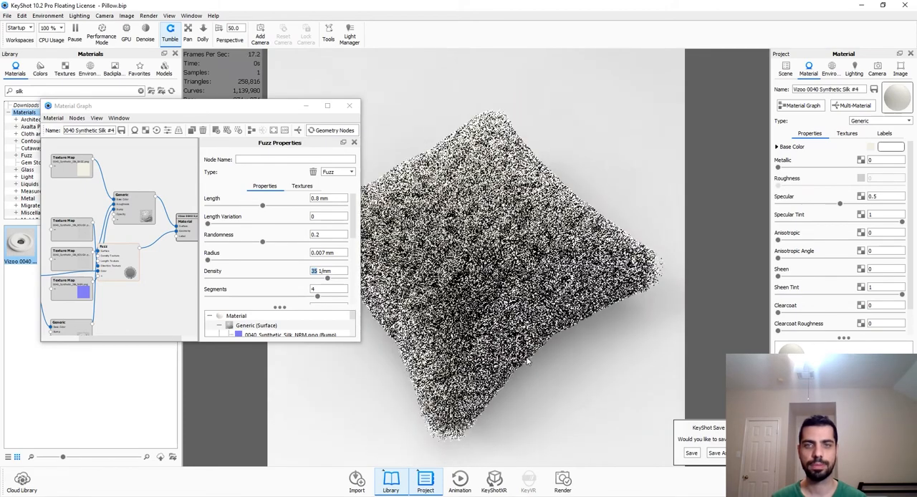
pyautogui.click(327, 271)
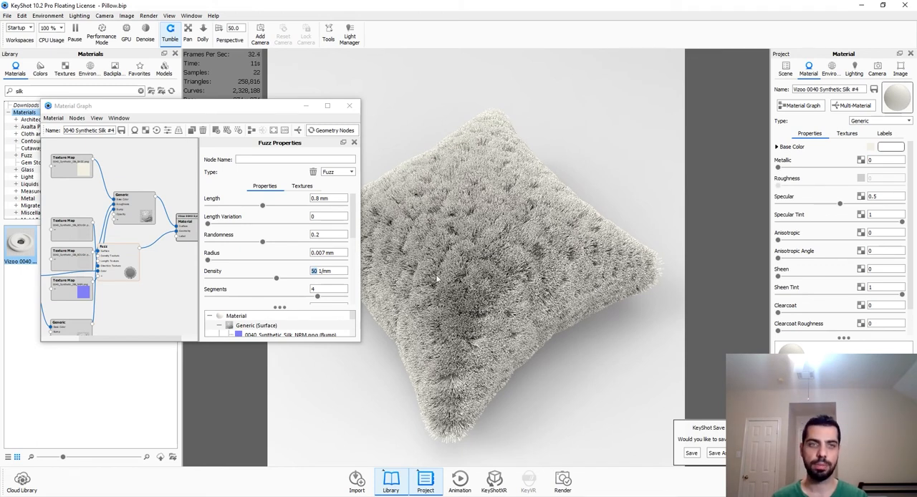
pyautogui.click(329, 252)
pyautogui.write('0.005')
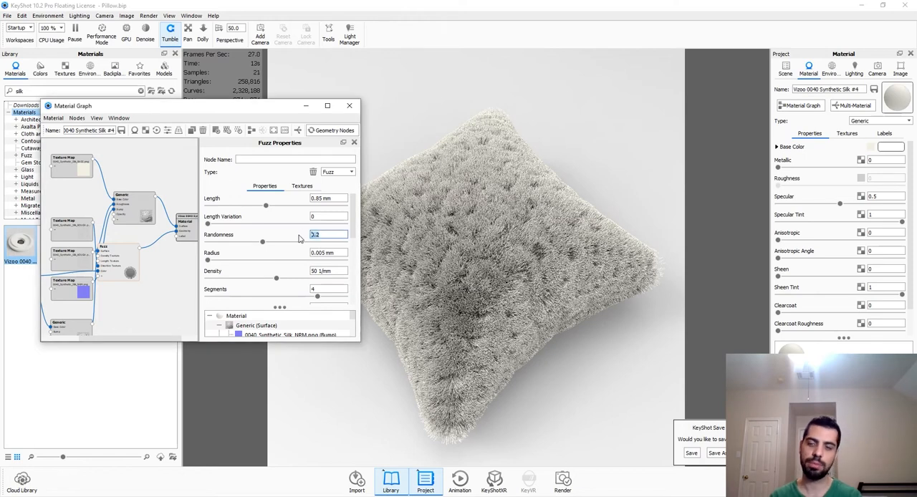
pyautogui.write('.5')
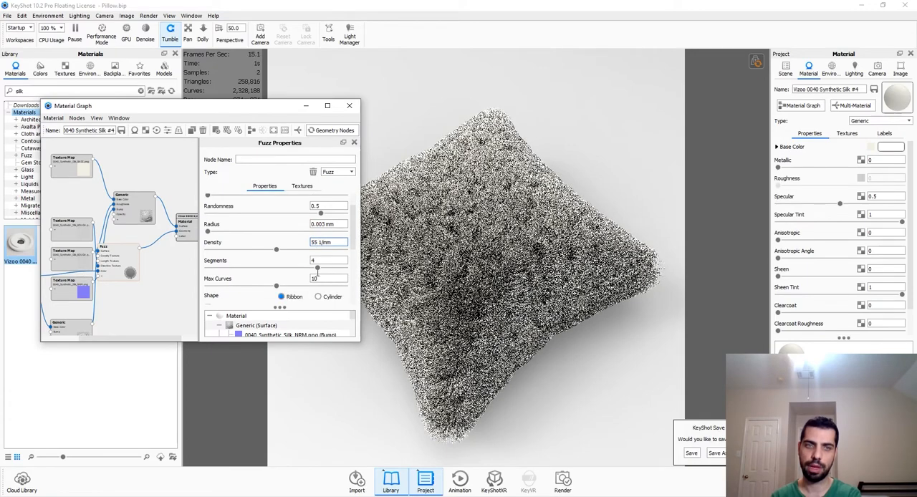
pyautogui.click(329, 278)
pyautogui.write('15')
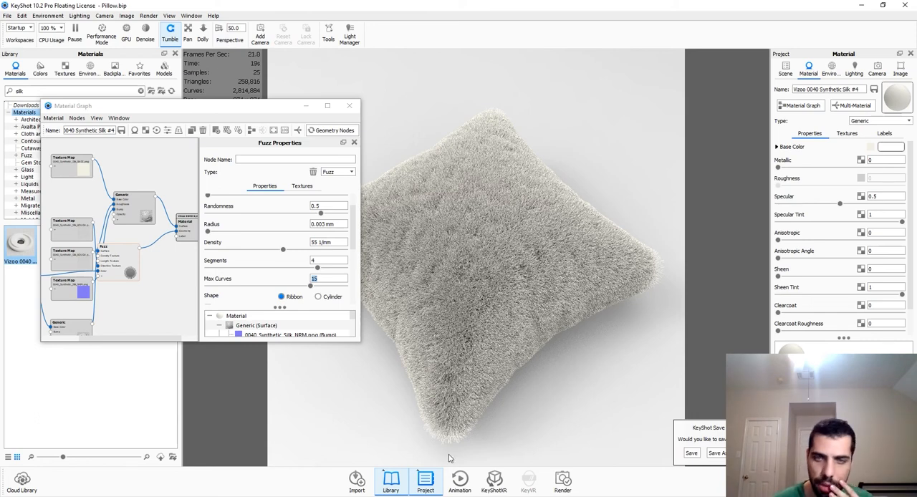
pyautogui.moveTo(491, 376)
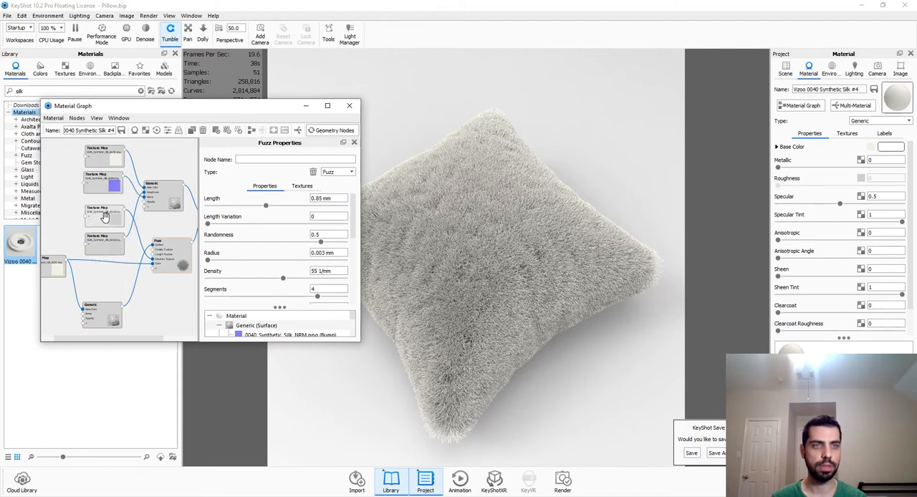
# Lower the texture map's brightness slightly and raise its contrast to 20.
pyautogui.click(102, 289)
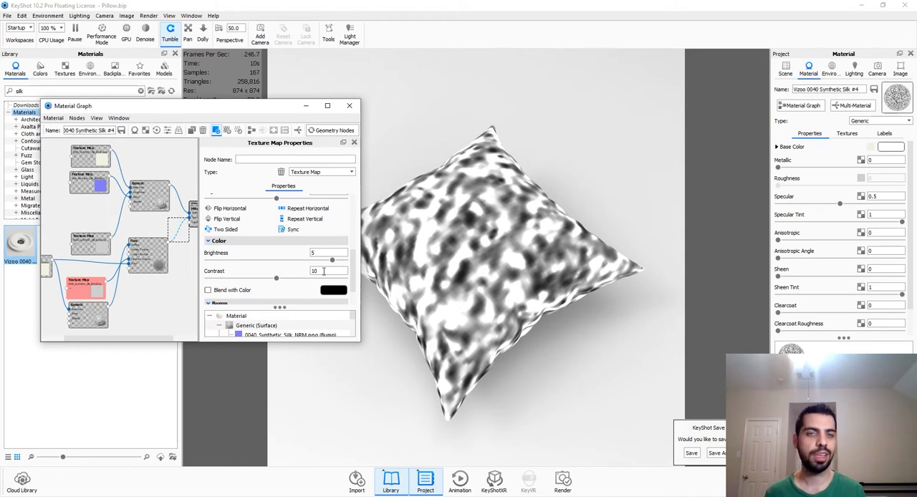
pyautogui.moveTo(277, 279); pyautogui.dragTo(283, 279)
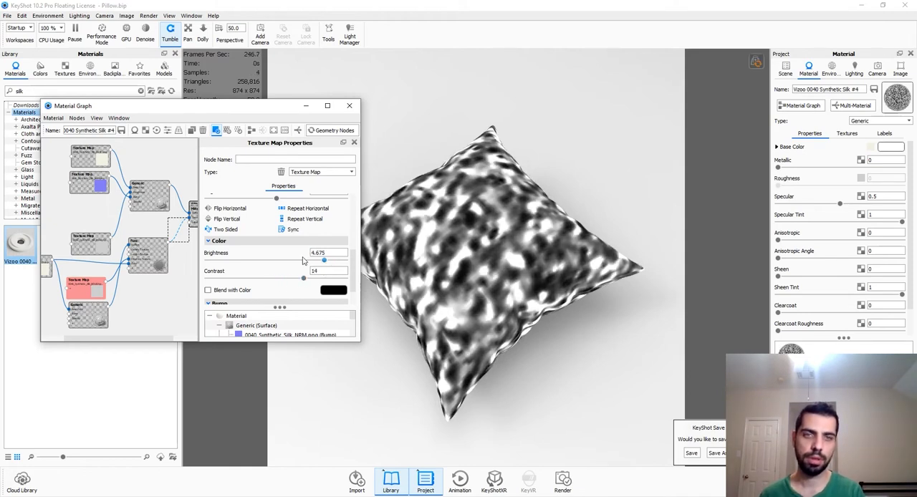
pyautogui.moveTo(324, 260); pyautogui.dragTo(346, 260)
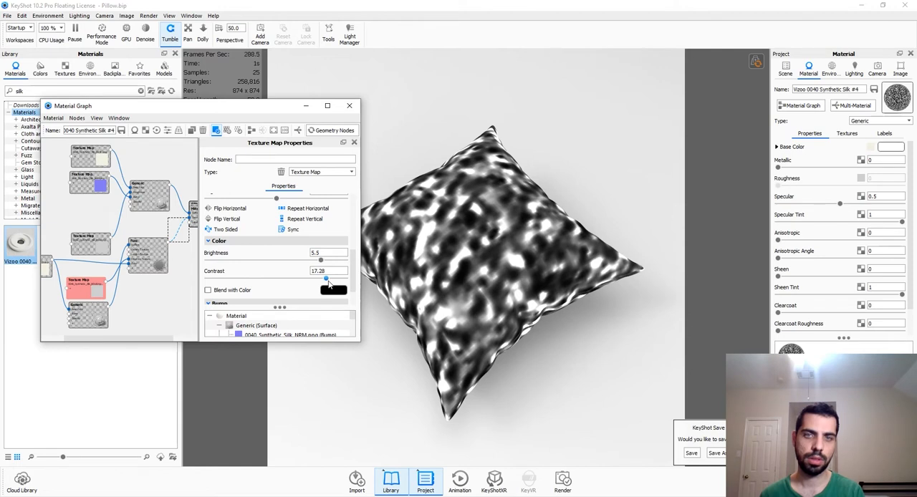
pyautogui.moveTo(326, 279); pyautogui.dragTo(335, 280)
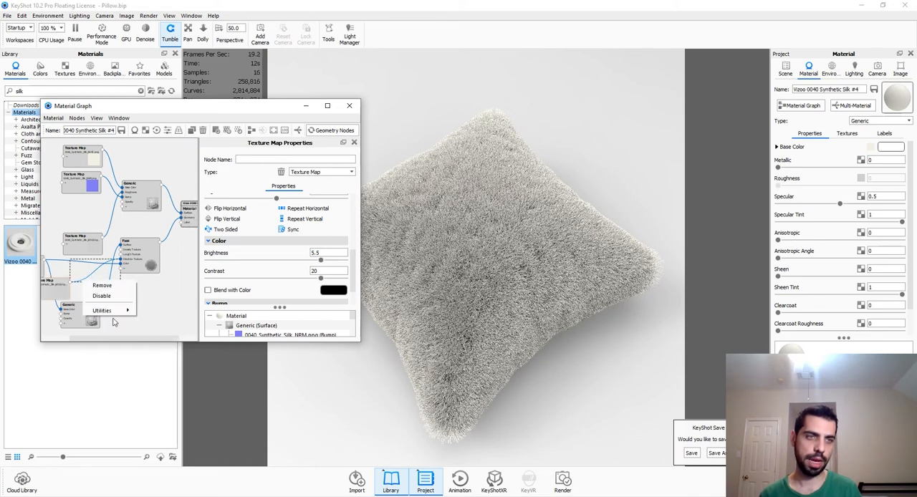
pyautogui.moveTo(158, 288)
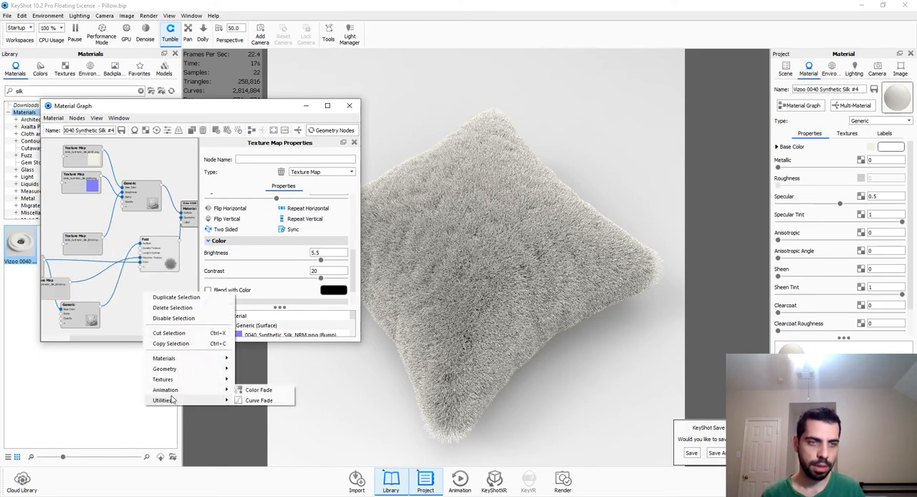
pyautogui.moveTo(163, 400)
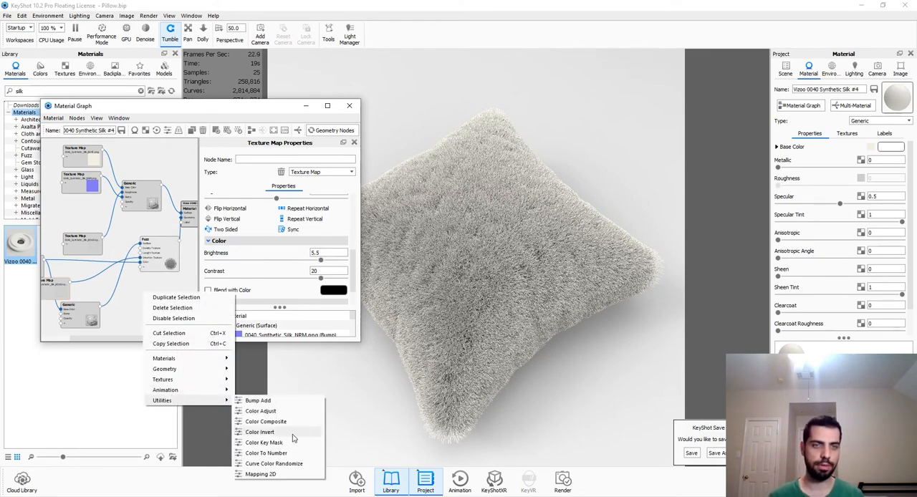
# Close the menus and preview the Texture Map node on the pillow.
pyautogui.click(260, 432)
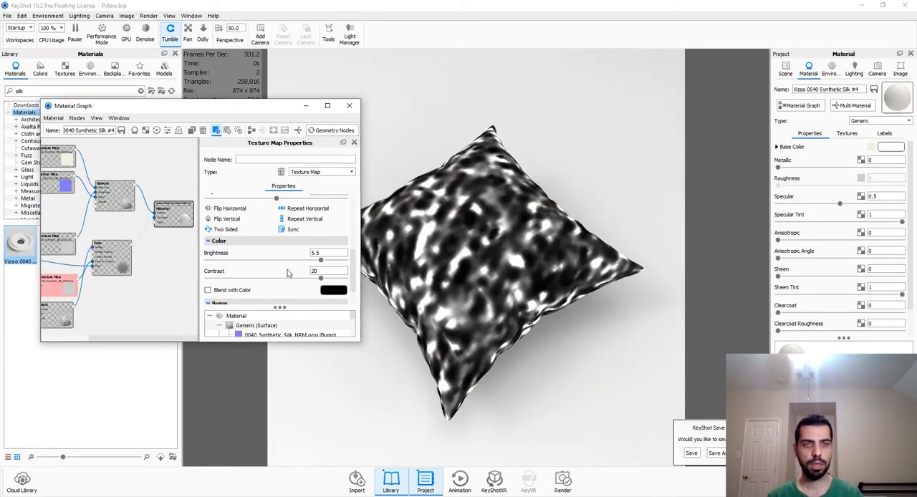
# Drag the texture map's brightness and contrast sliders up and down to compare looks.
pyautogui.click(209, 287)
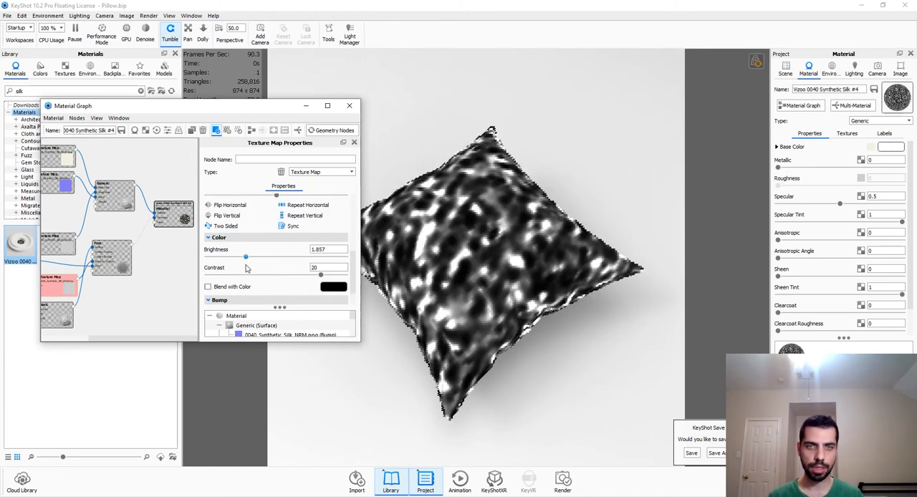
pyautogui.moveTo(246, 256); pyautogui.dragTo(306, 256)
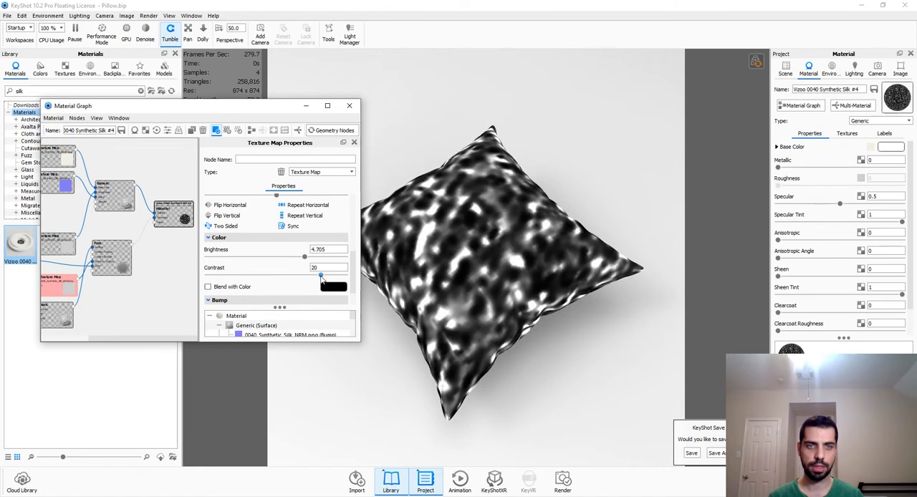
pyautogui.moveTo(320, 275); pyautogui.dragTo(258, 275)
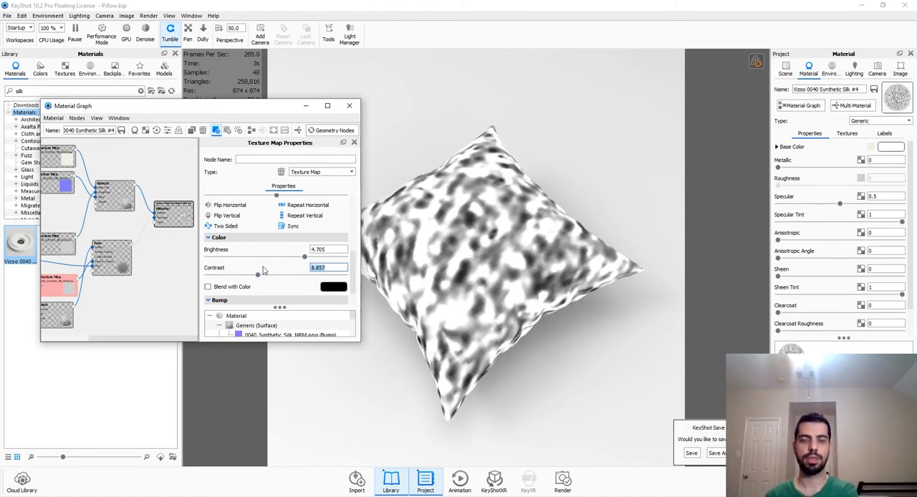
pyautogui.moveTo(305, 258); pyautogui.dragTo(242, 258)
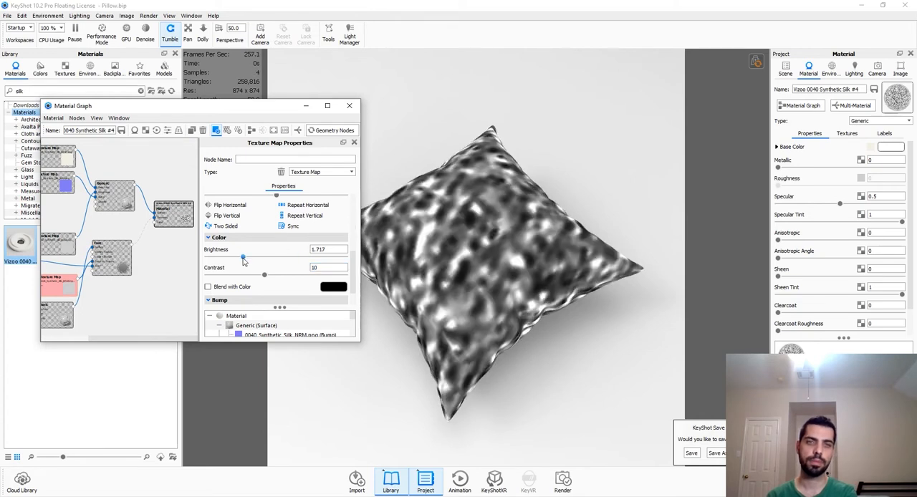
pyautogui.moveTo(242, 256); pyautogui.dragTo(276, 256)
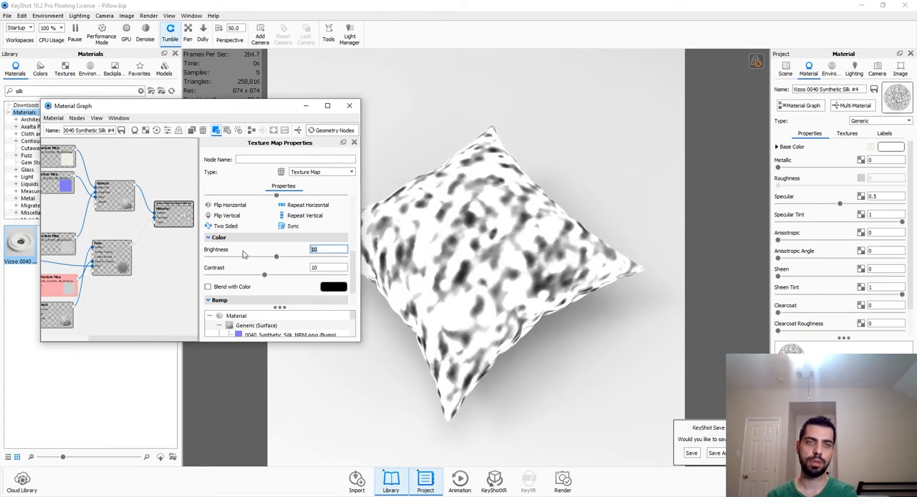
# Type exact texture map values: brightness 5 and contrast 20.
pyautogui.click(329, 268)
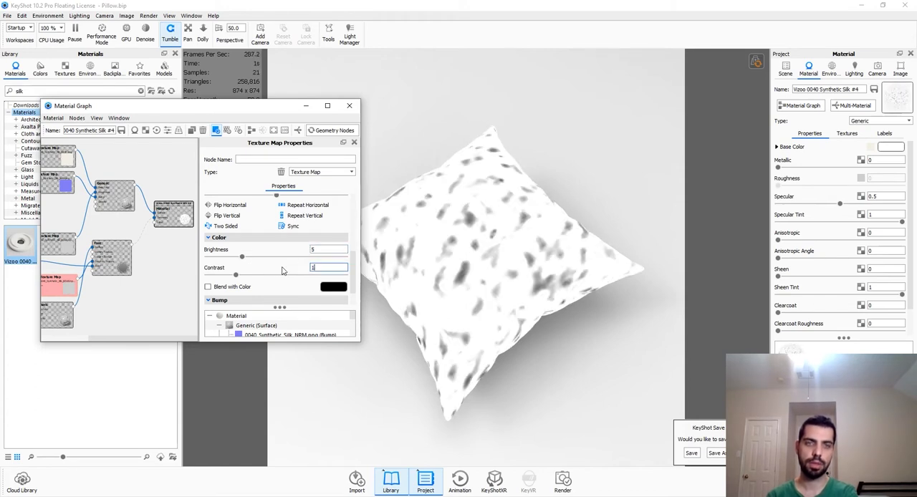
pyautogui.write('50')
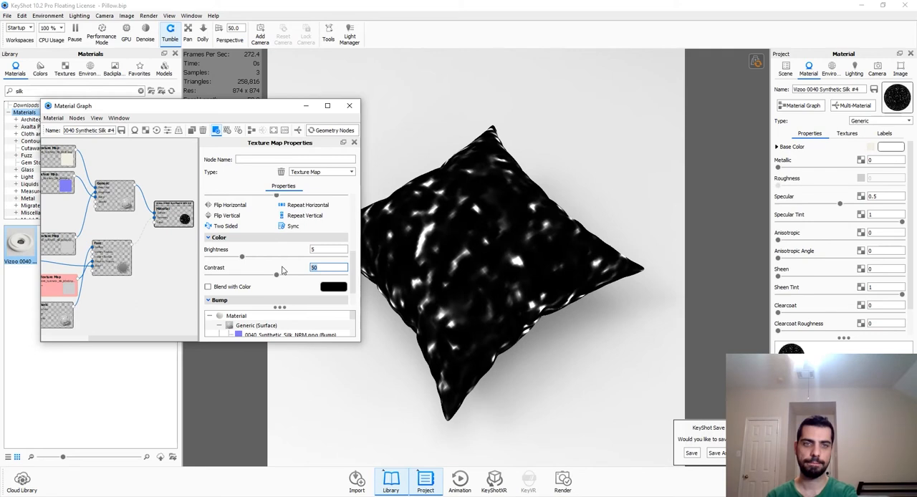
pyautogui.write('20')
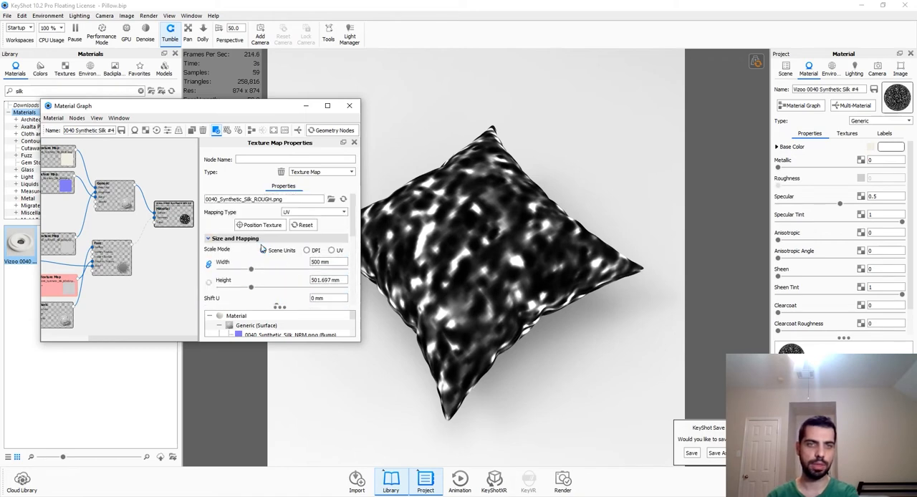
# Set the direction texture map's Width to 400 mm.
pyautogui.click(328, 262)
pyautogui.write('400')
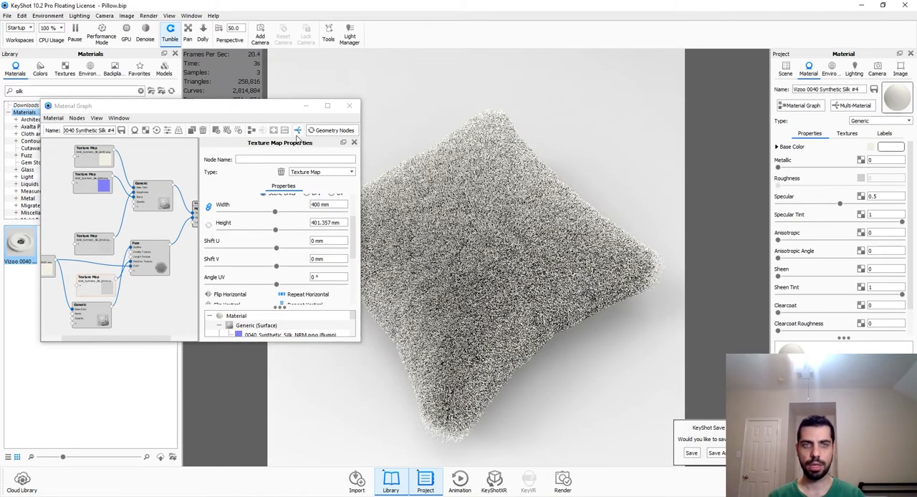
# Display the startup HDR environment settings in the Project panel.
pyautogui.click(830, 66)
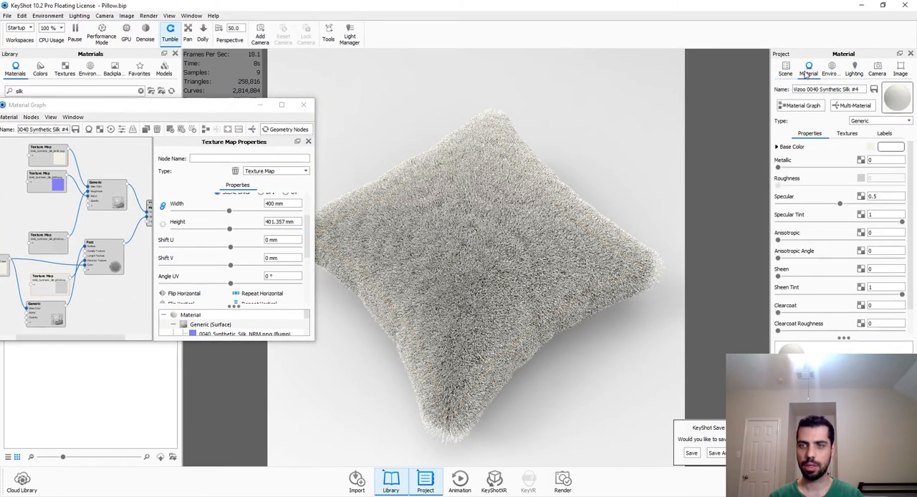
pyautogui.click(830, 66)
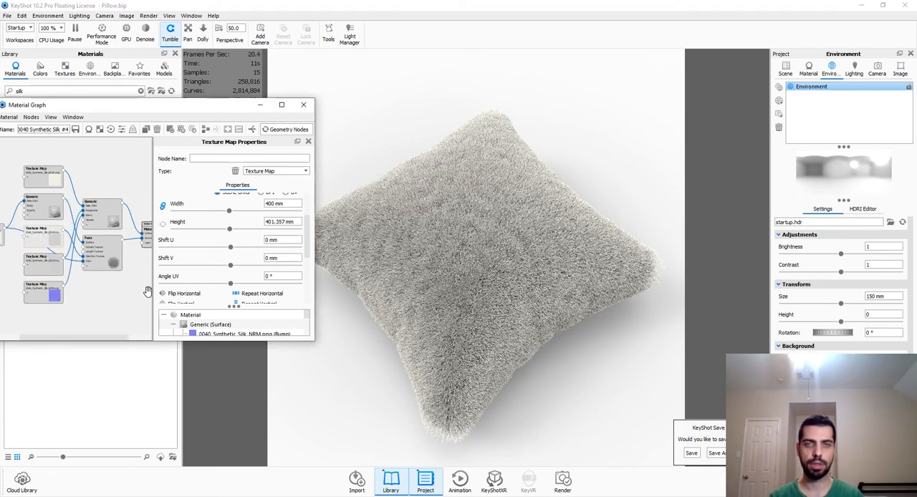
pyautogui.moveTo(339, 330)
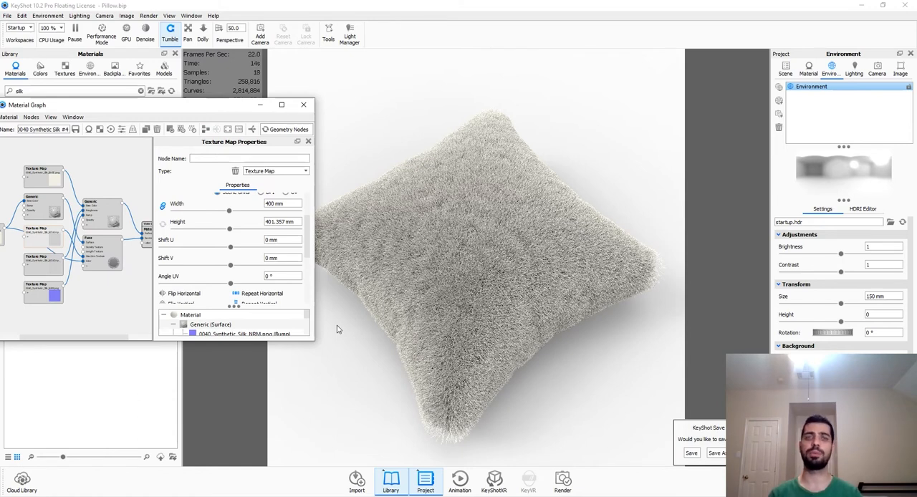
pyautogui.moveTo(425, 366)
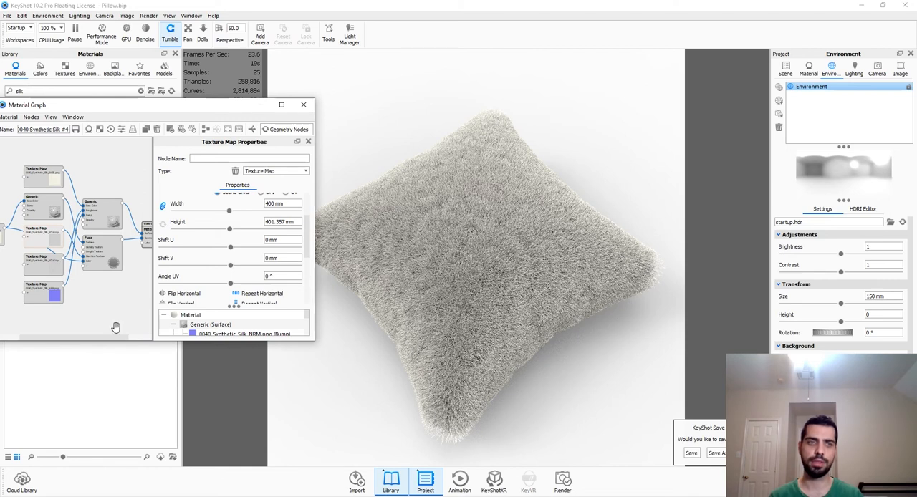
# Give the Fuzz node 0.002 mm radius, 0.7 randomness and cylinder-shaped strands.
pyautogui.click(98, 240)
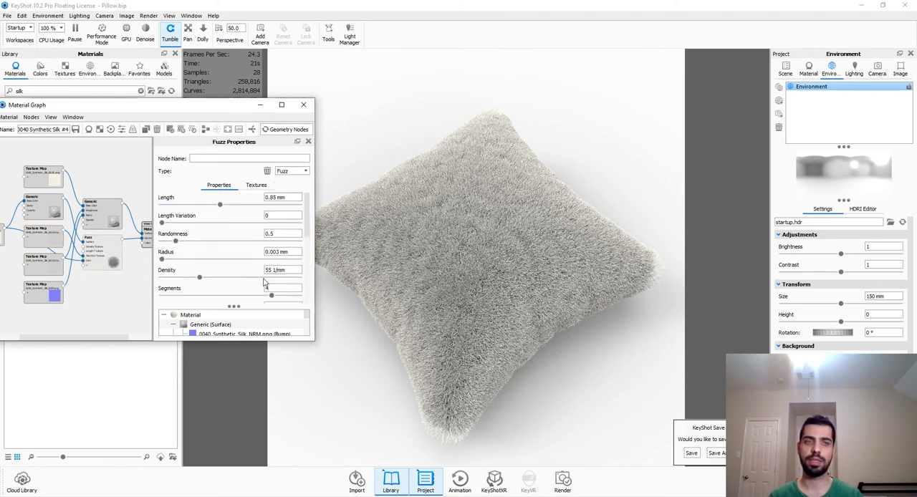
pyautogui.click(282, 252)
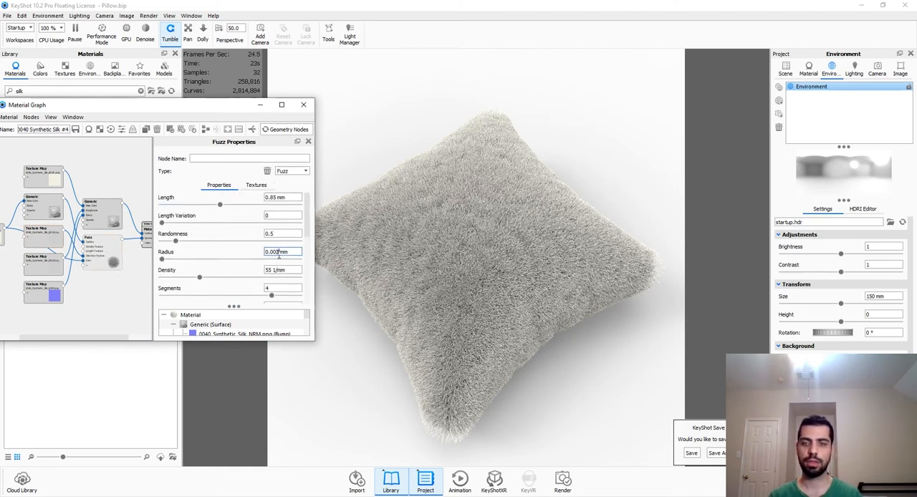
pyautogui.write('0.002 mm')
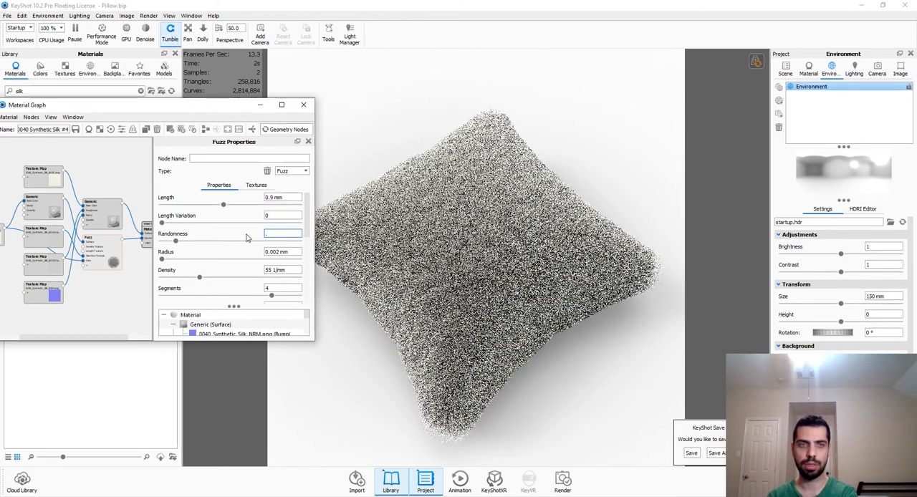
pyautogui.write('0.7')
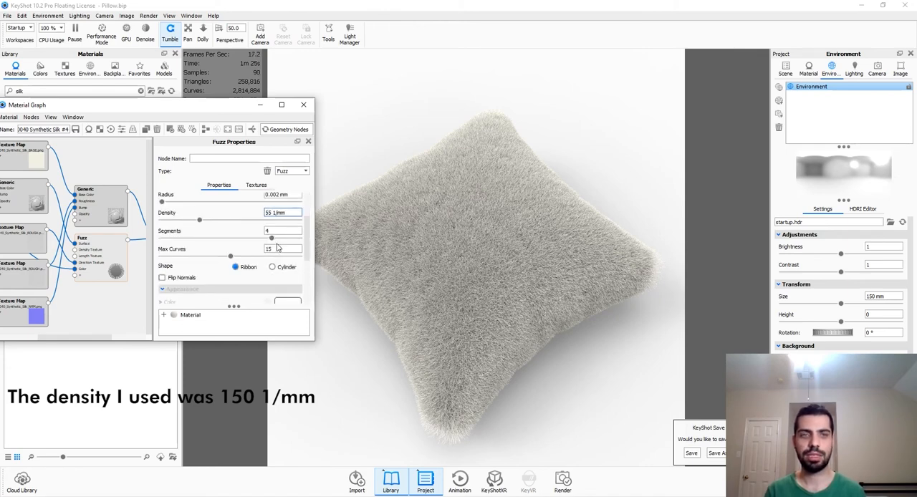
pyautogui.click(273, 267)
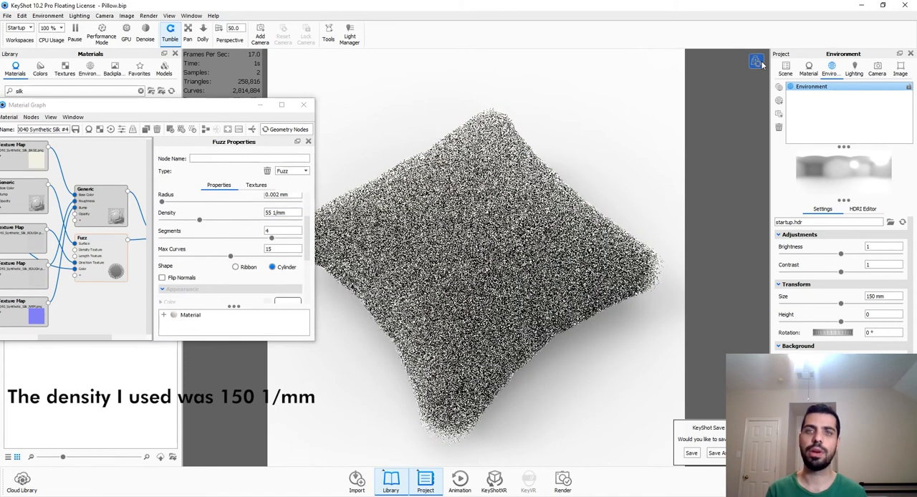